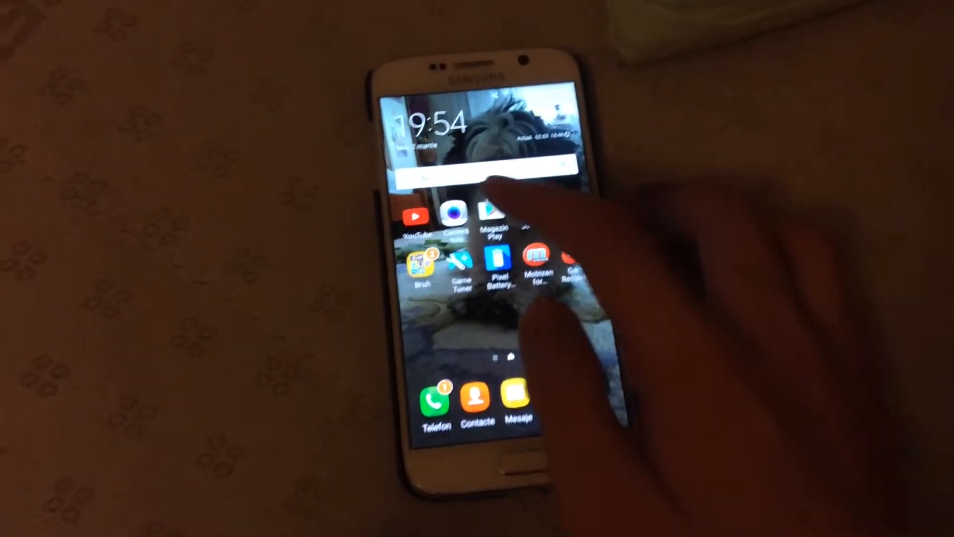
# Launch the Magazin Play store from the home screen
pyautogui.click(483, 219)
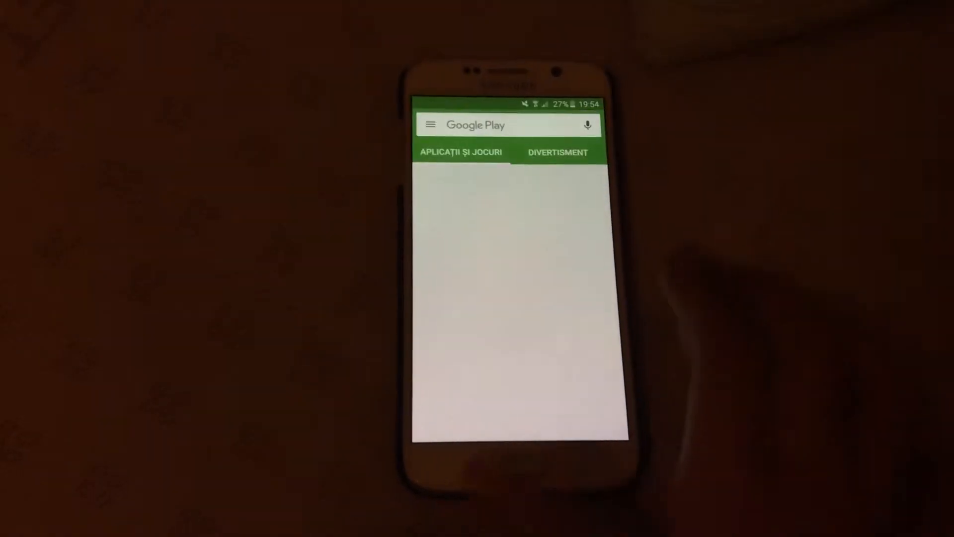
# Search the Play Store for "pixeles battery"
pyautogui.click(558, 152)
pyautogui.write('pix')
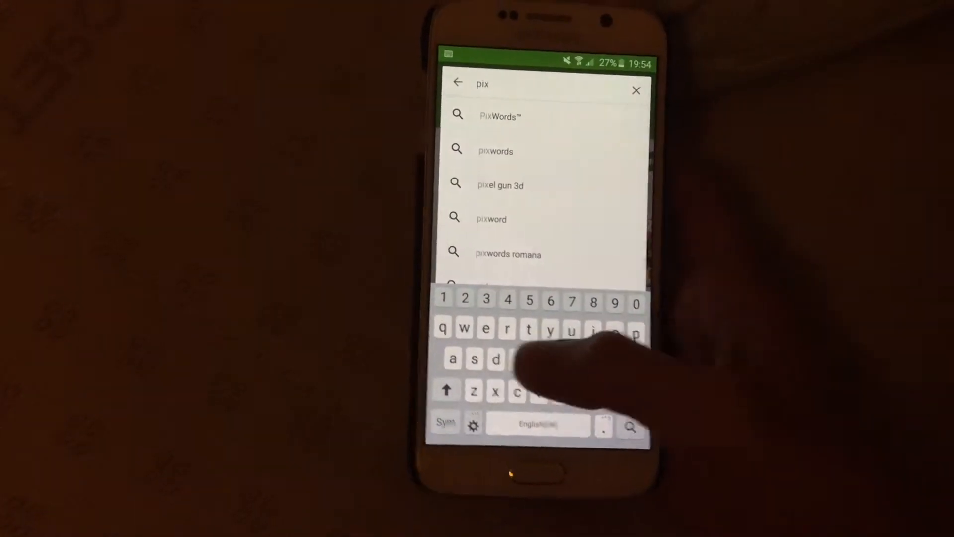
pyautogui.write('e')
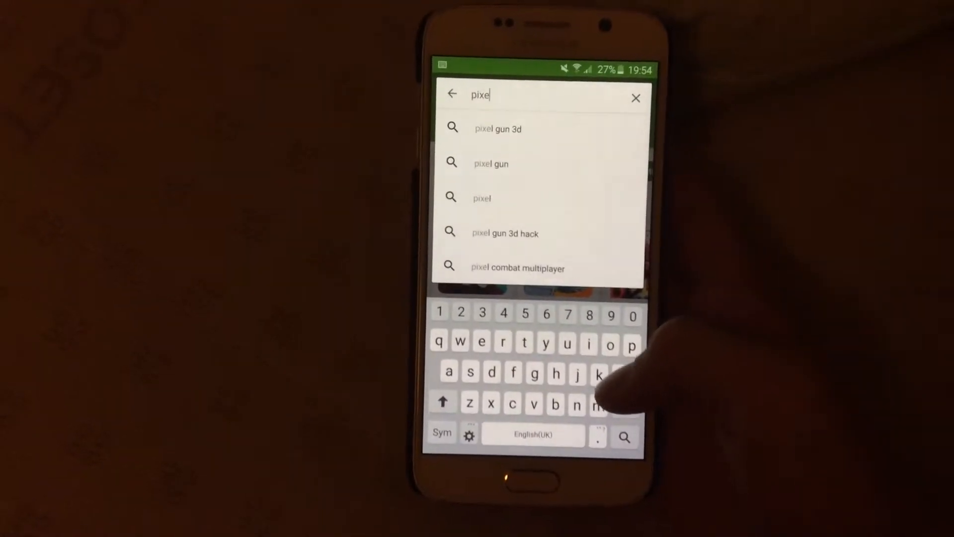
pyautogui.write('e')
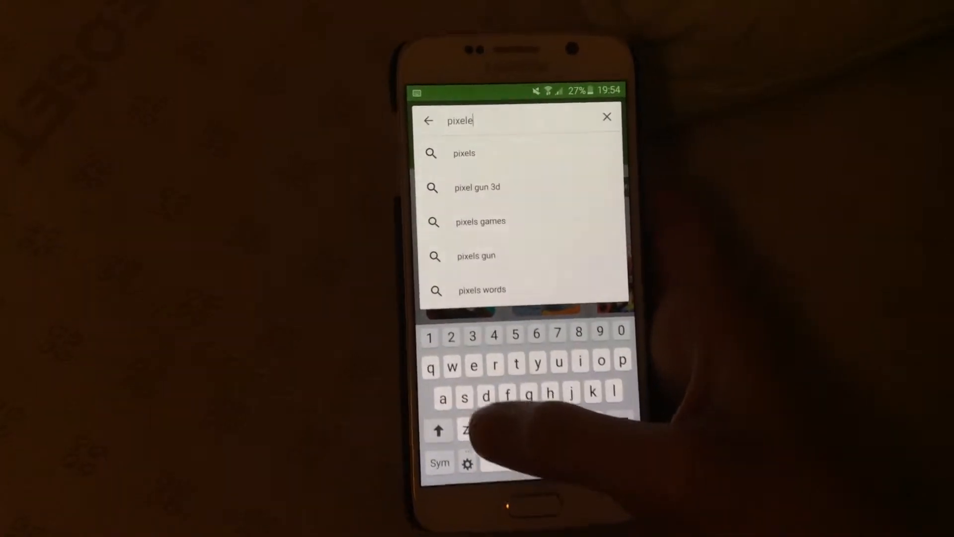
pyautogui.write('s ba')
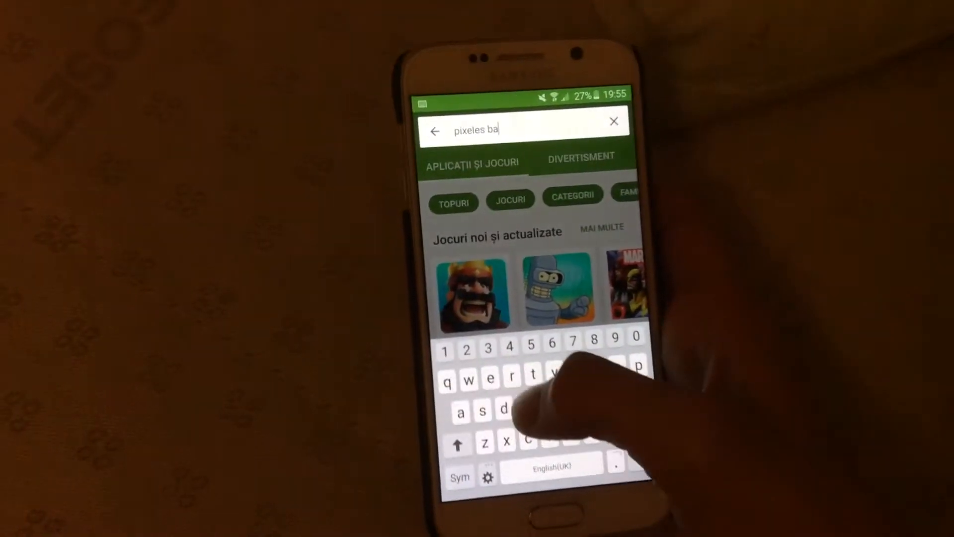
pyautogui.write('tte')
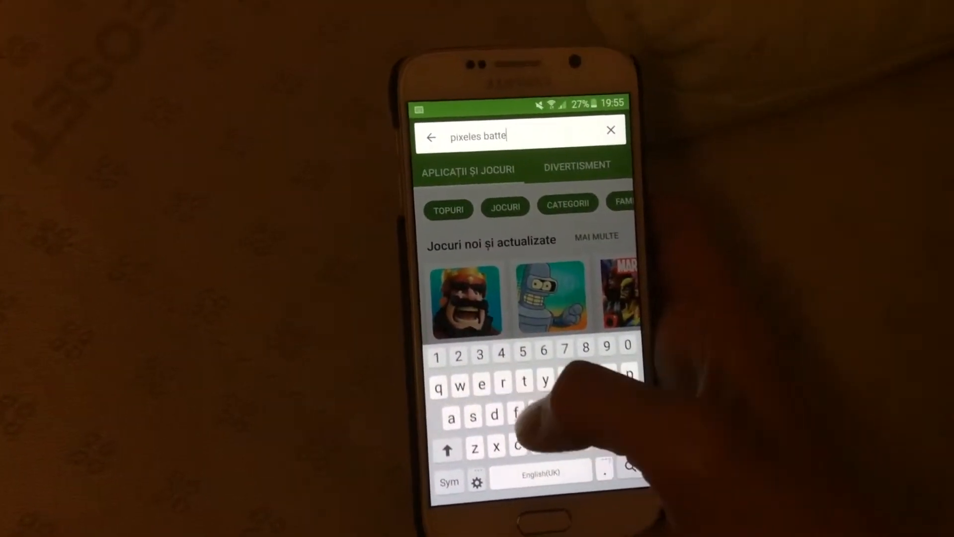
pyautogui.write('ry')
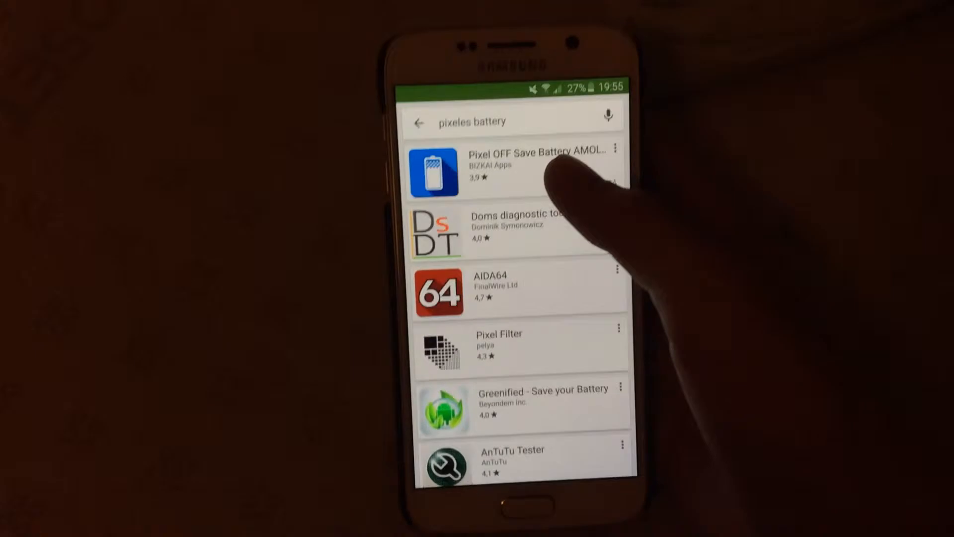
# Open the Pixel OFF Save Battery AMOLED result and scroll its store page
pyautogui.click(518, 171)
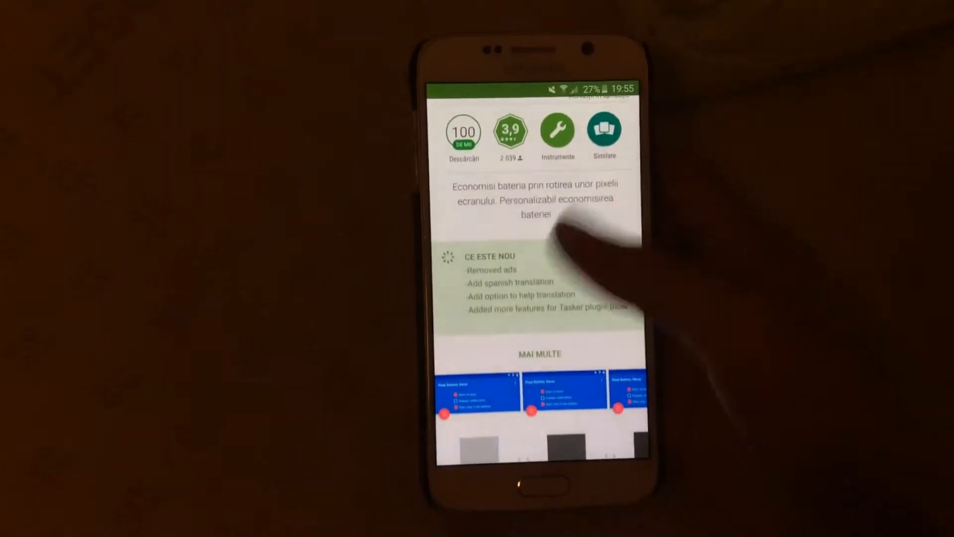
pyautogui.scroll(-3)
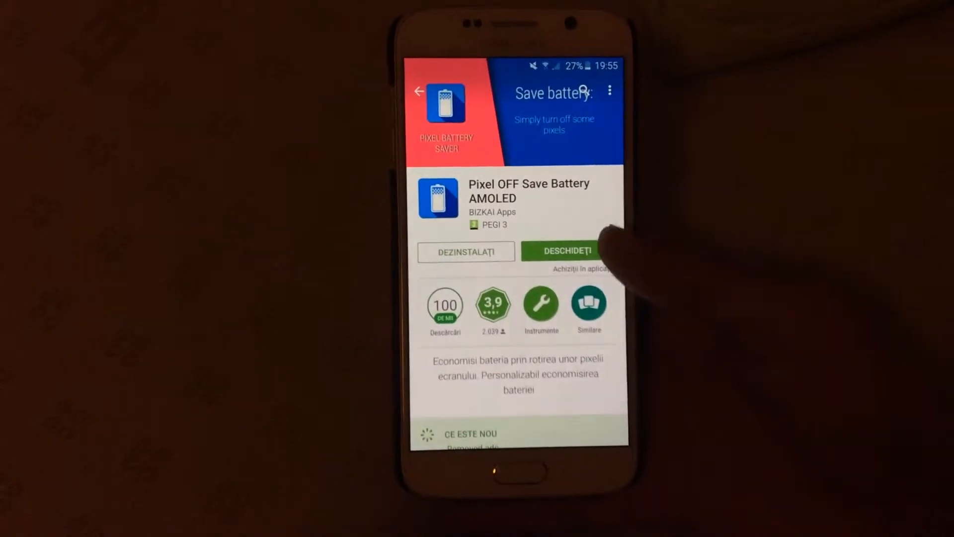
# Scroll through the rest of the Pixel OFF app page
pyautogui.scroll(-3)
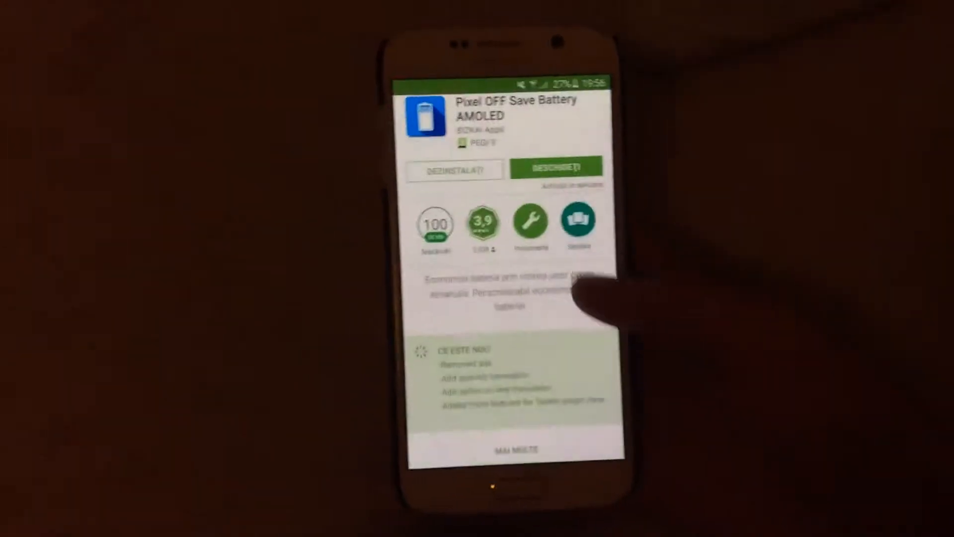
pyautogui.scroll(-3)
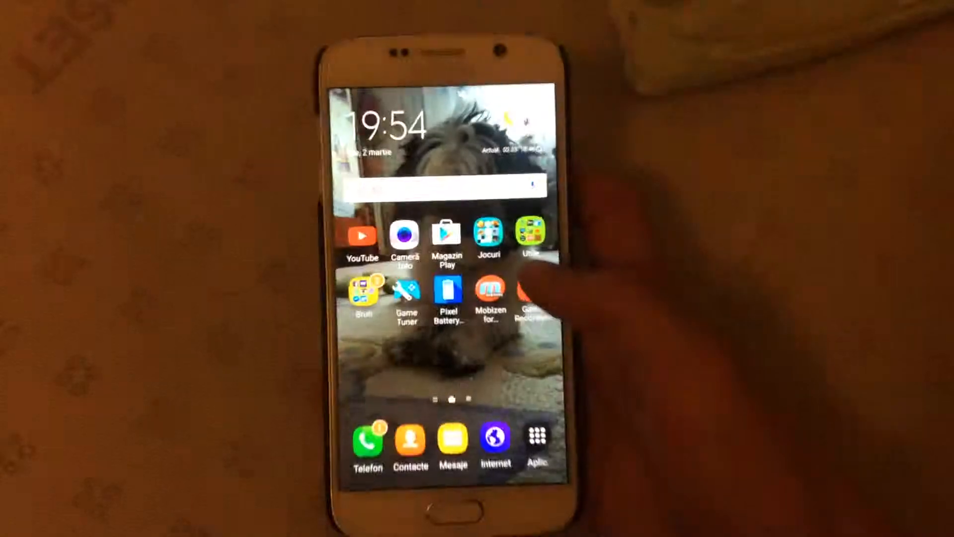
# Open the Utile folder and launch Lucky Patcher from it
pyautogui.click(527, 236)
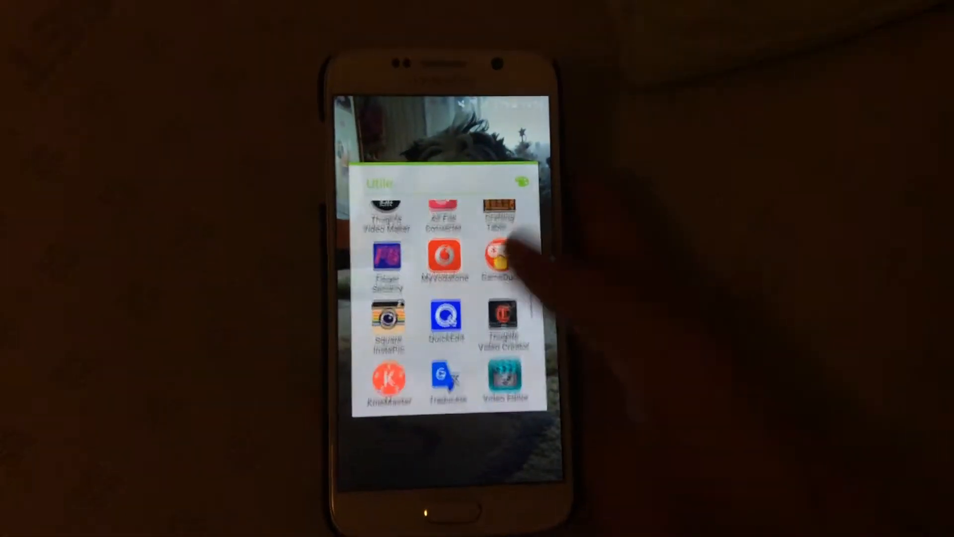
pyautogui.scroll(-3)
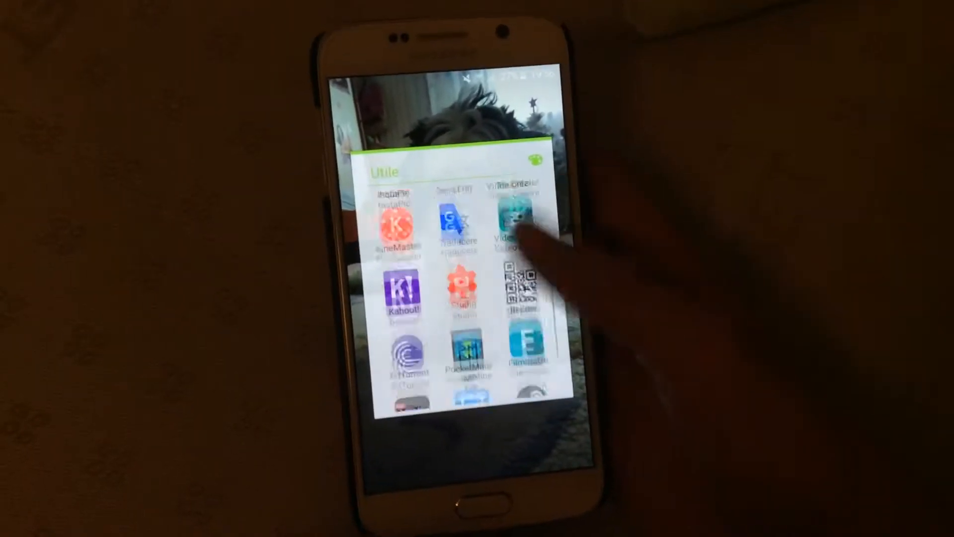
pyautogui.scroll(-3)
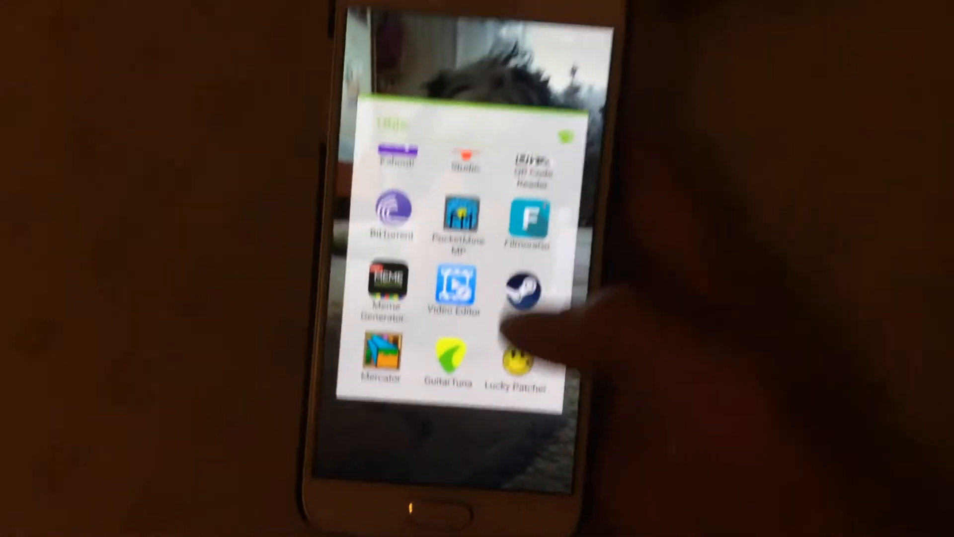
pyautogui.click(521, 352)
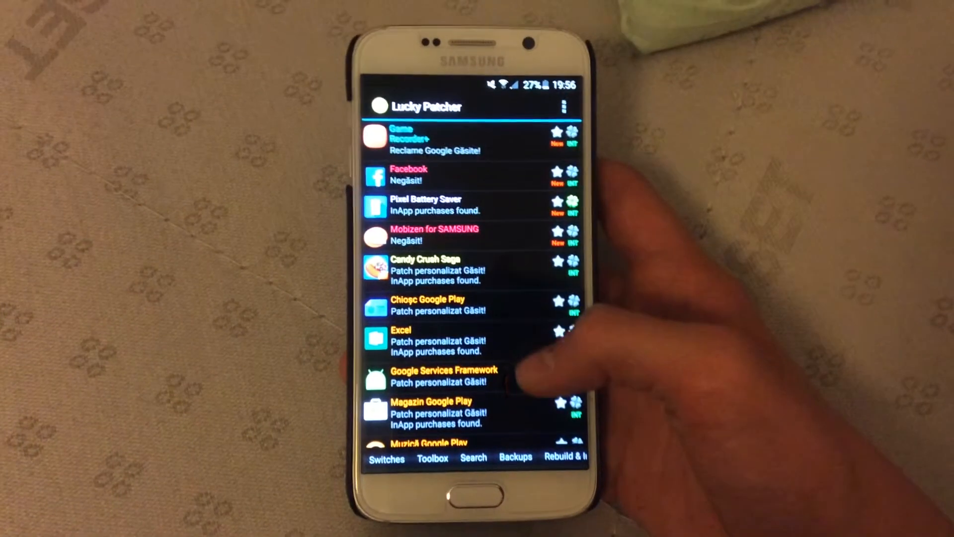
# Scroll to Pixel Battery Saver and open the /storage file browser
pyautogui.scroll(-3)
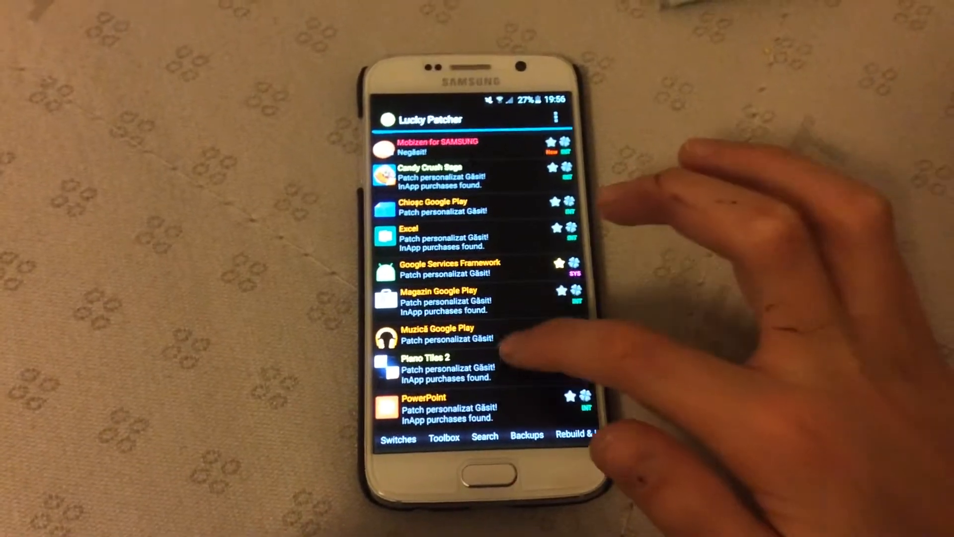
pyautogui.scroll(-3)
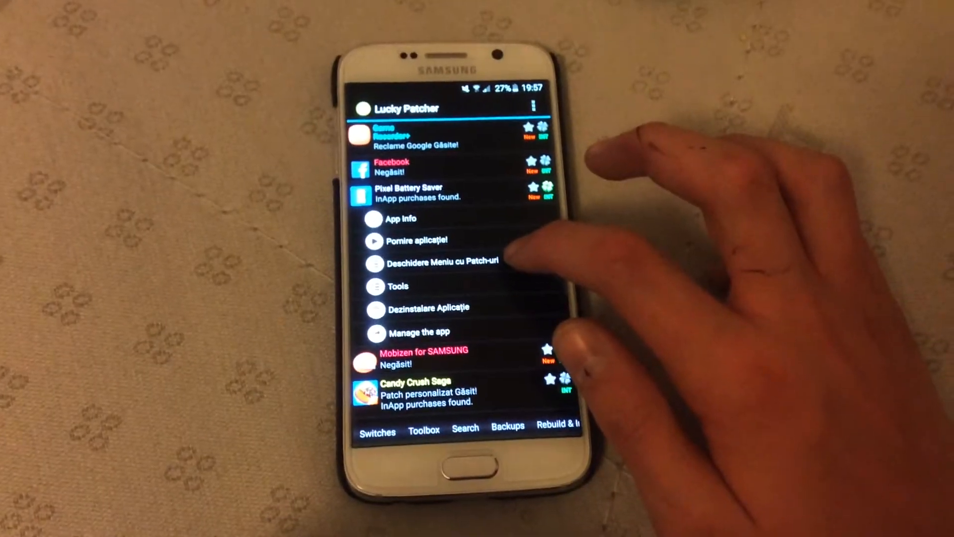
pyautogui.click(438, 260)
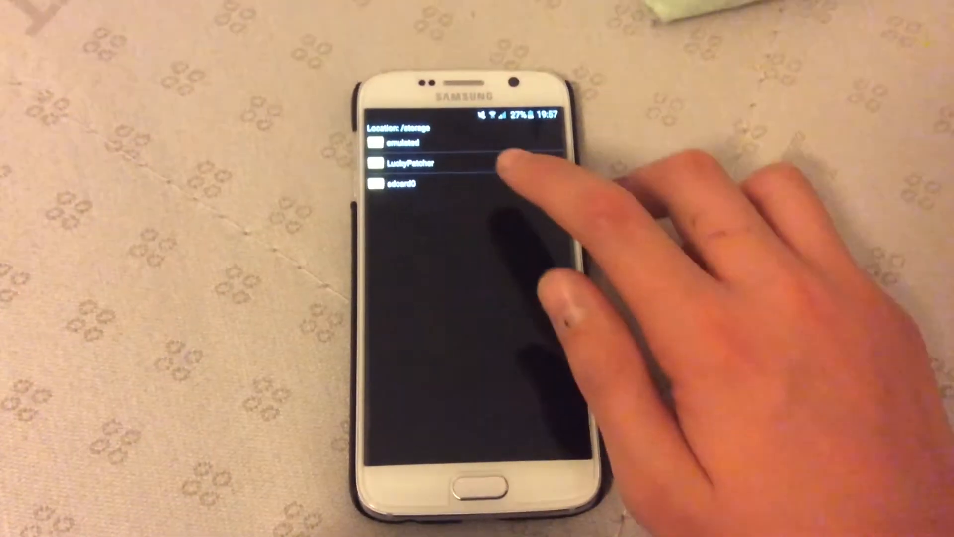
# Browse to LuckyPatcher > Modified > Pixel.Battery.Saver and open the modified APK's install menu
pyautogui.click(408, 163)
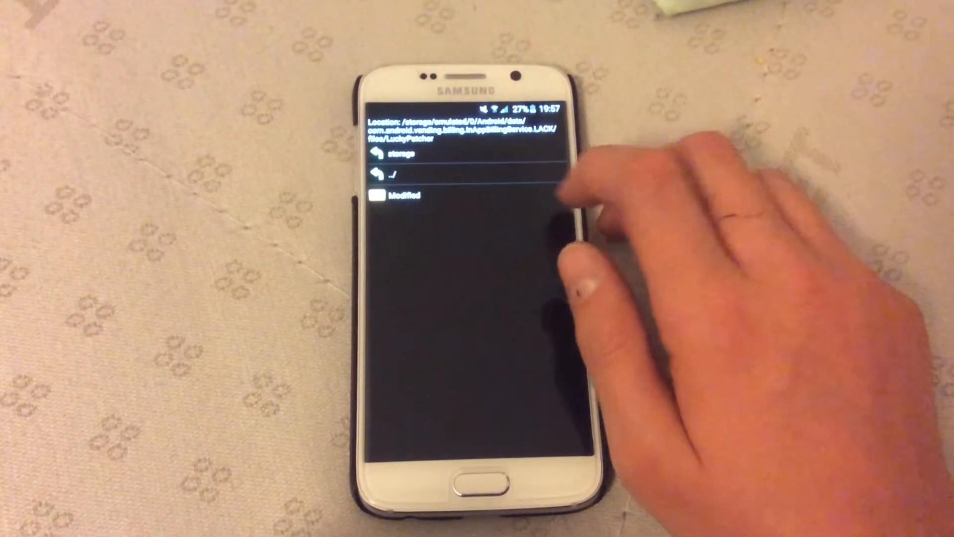
pyautogui.click(404, 195)
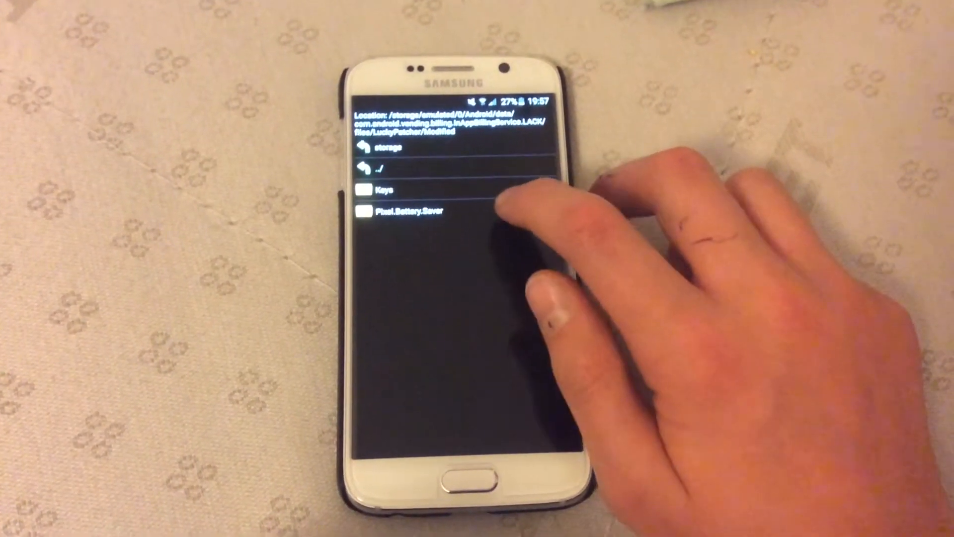
pyautogui.click(404, 210)
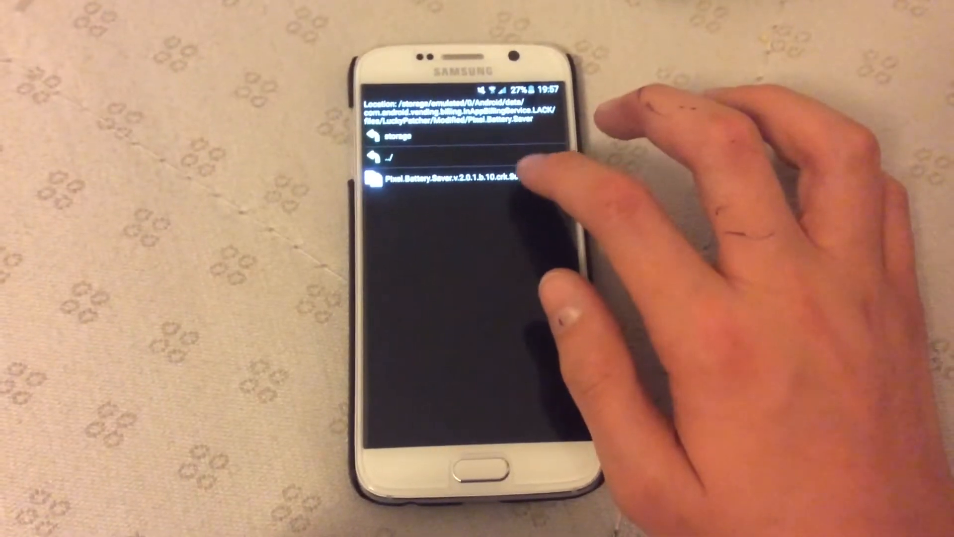
pyautogui.click(447, 179)
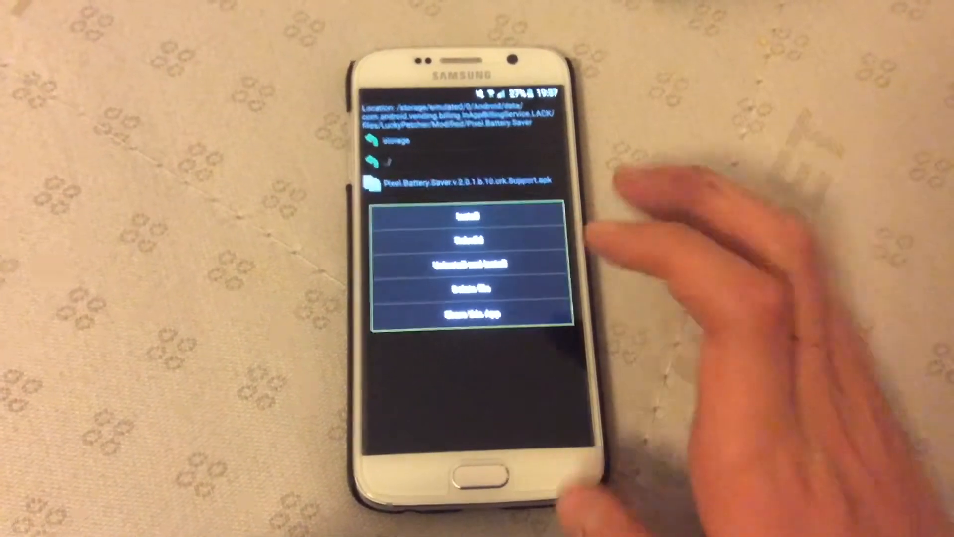